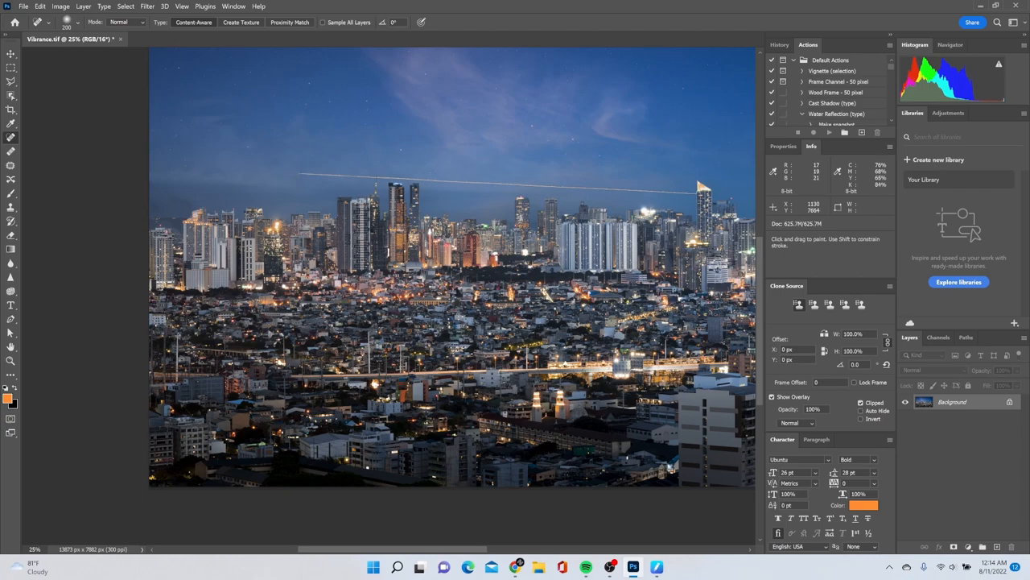
{"action": "mouse_move", "coordinate": [204, 476]}
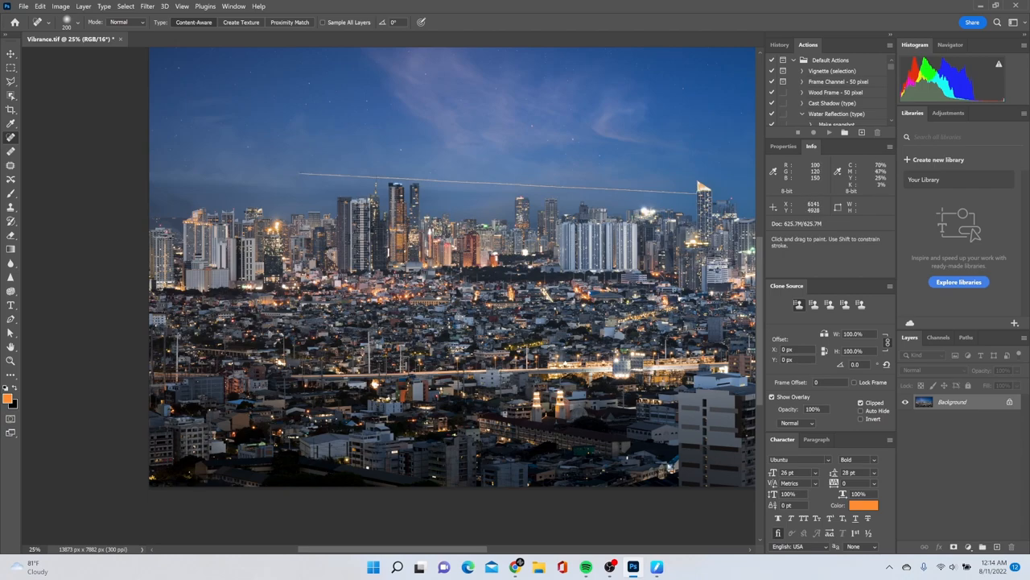